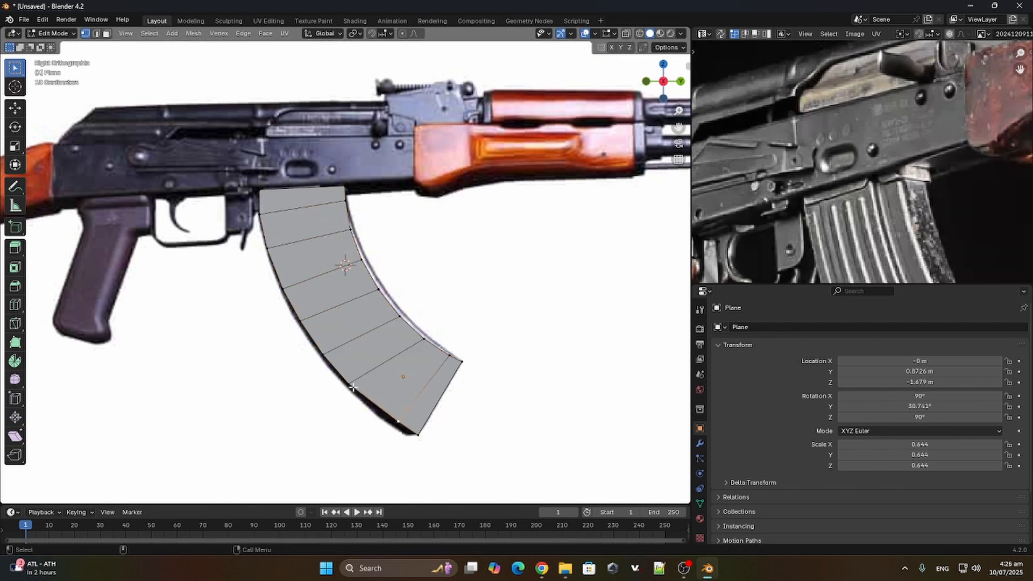
Pull the magazine plane's vertices onto the curved magazine outline of the reference.
{"action": "left_click_drag", "start_coordinate": [353, 386], "coordinate": [419, 440]}
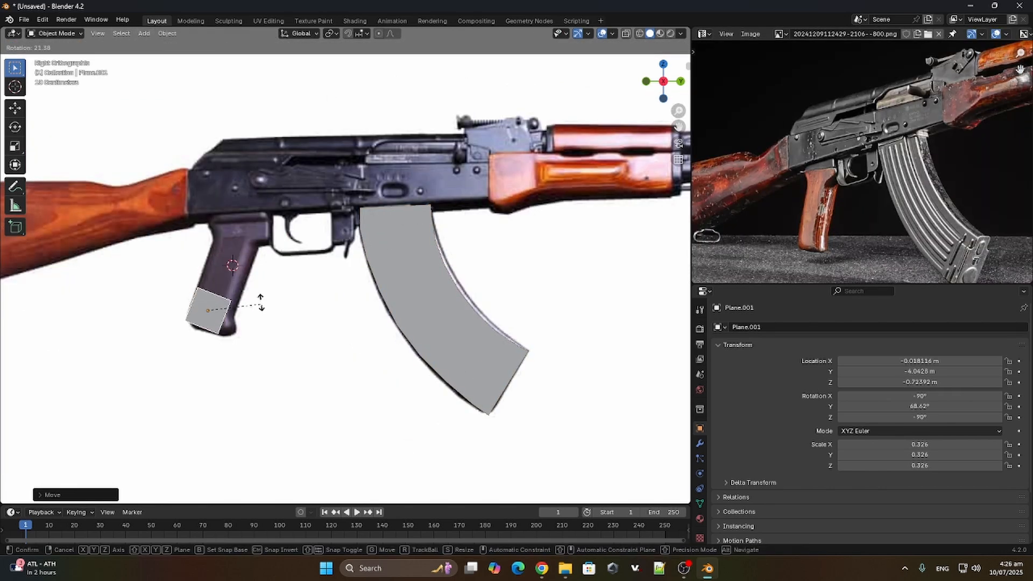
Move the grip plane's corners in Edit Mode to follow the pistol grip edges.
{"action": "key", "text": "Tab"}
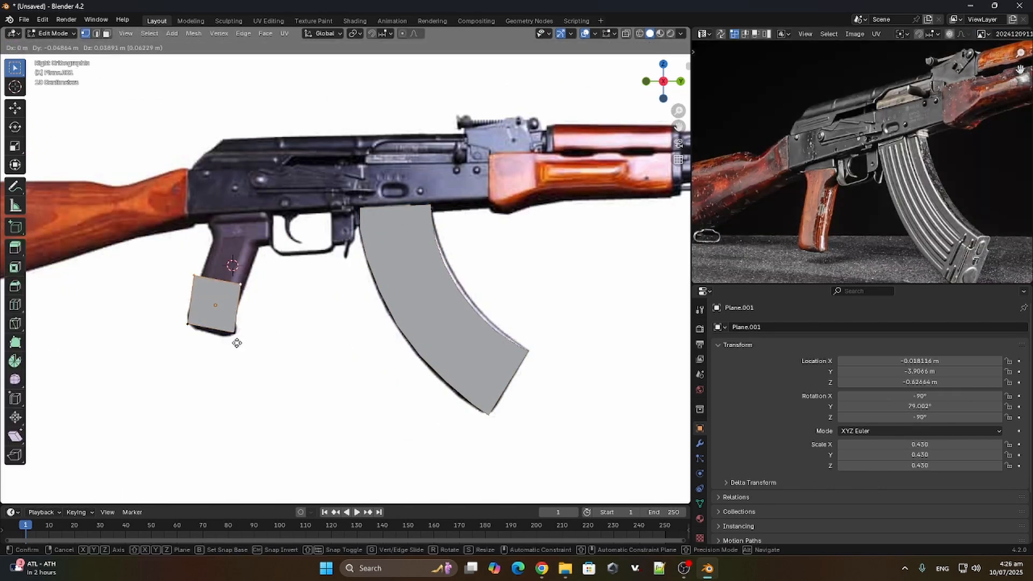
{"action": "left_click_drag", "start_coordinate": [215, 305], "coordinate": [215, 323]}
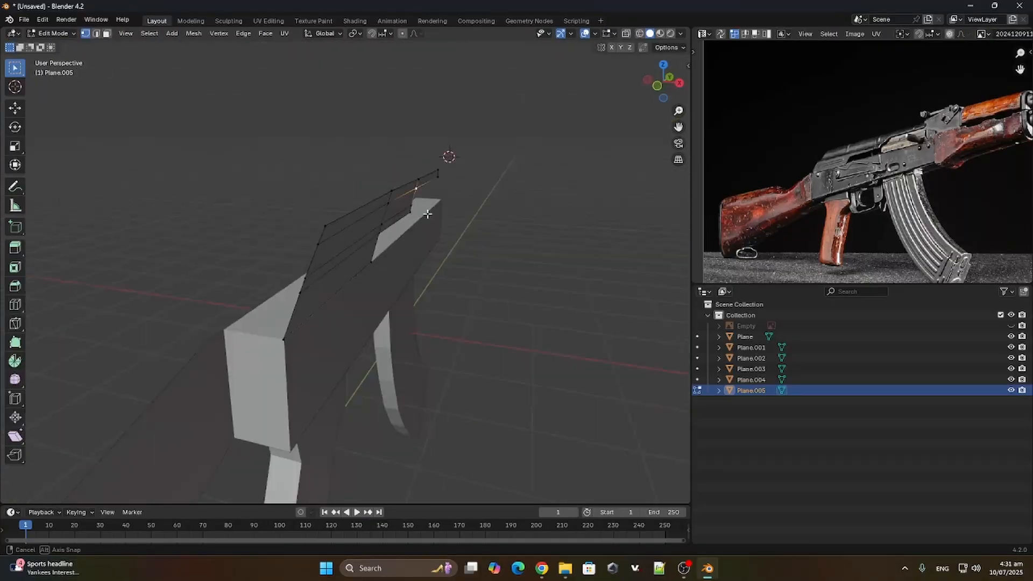
Select the top cover geometry to extrude it and give the part depth.
{"action": "left_click", "coordinate": [52, 34]}
{"action": "type", "text": "s"}
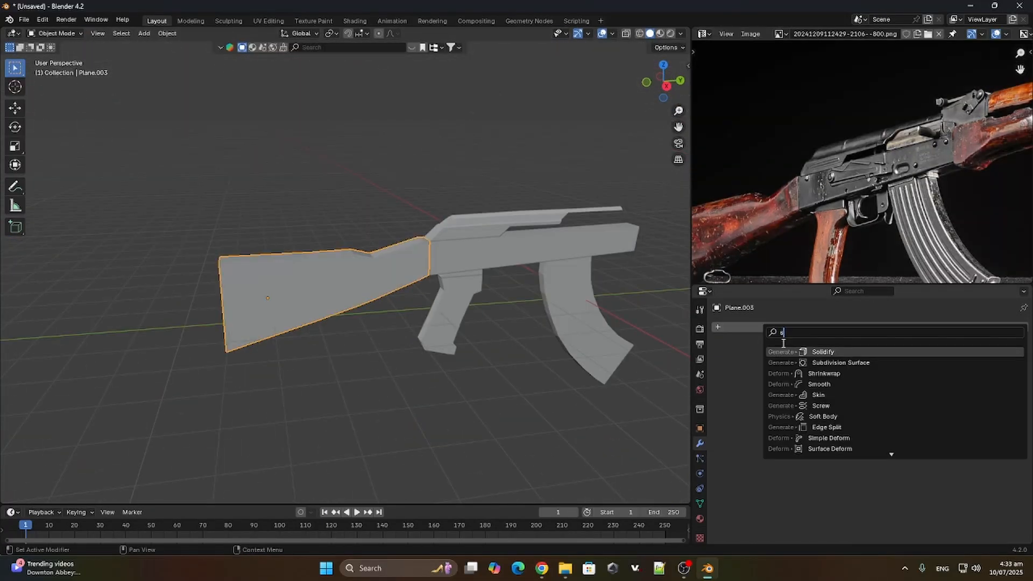
Round the stock with Subdivision Surface and extra edge loops, and shade the grip smooth.
{"action": "left_click", "coordinate": [840, 363]}
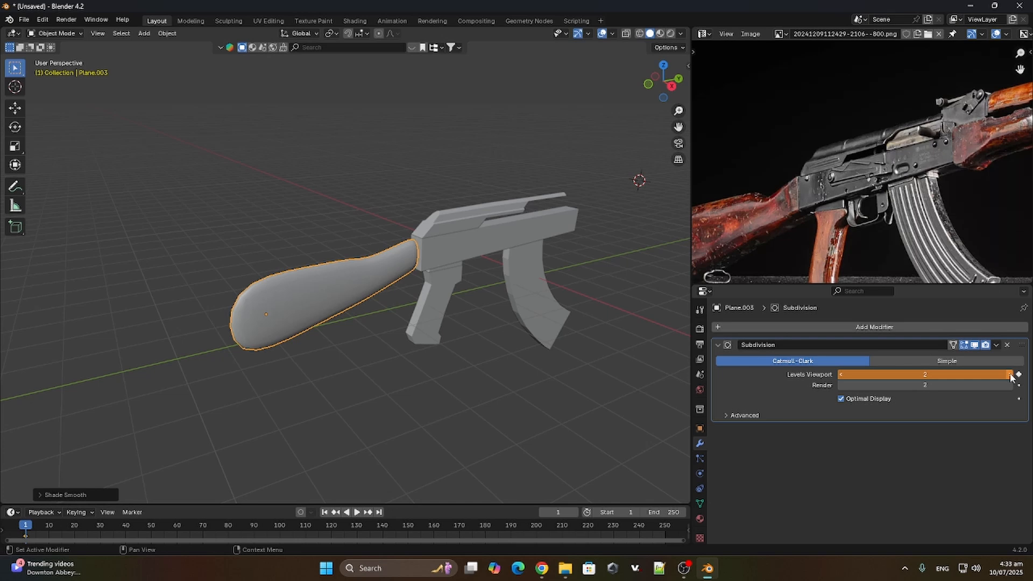
{"action": "key", "text": "Tab"}
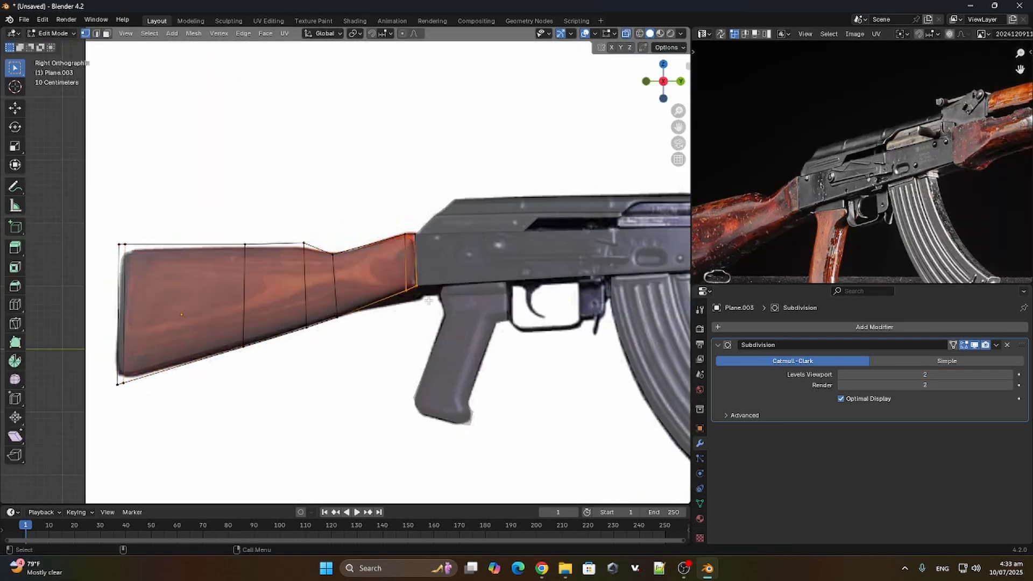
{"action": "key", "text": "Tab"}
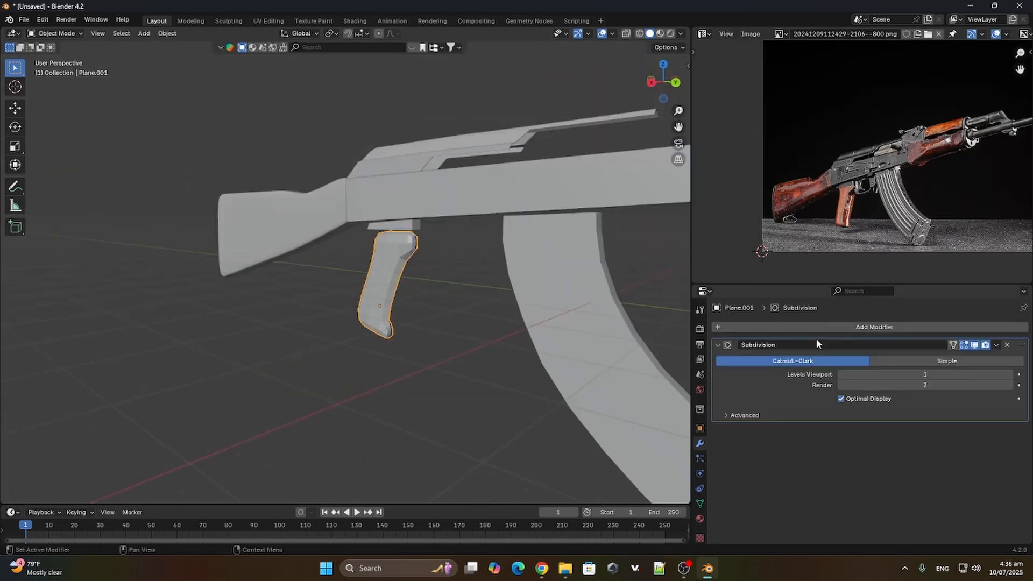
{"action": "right_click", "coordinate": [406, 214]}
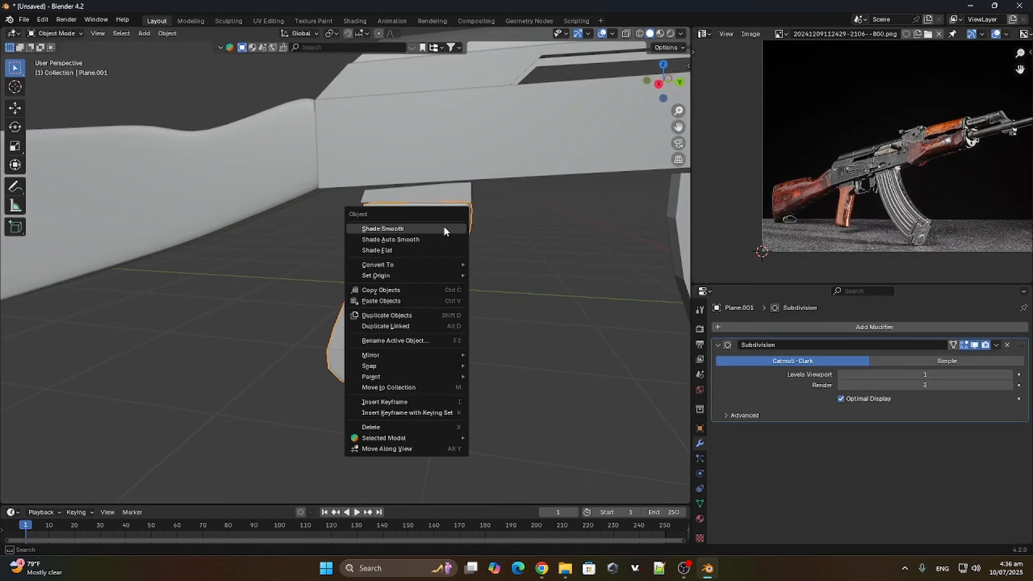
{"action": "key", "text": "Tab"}
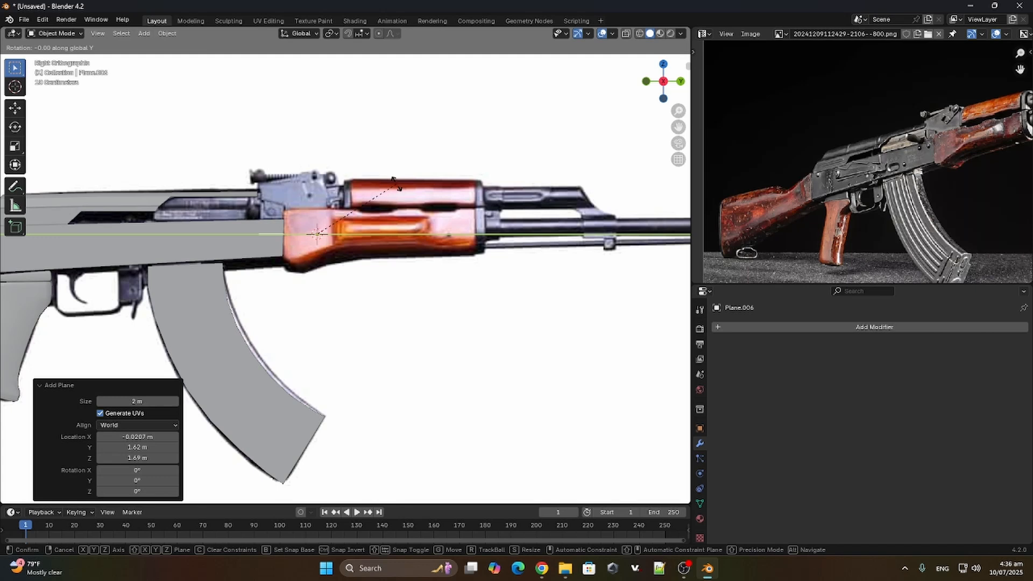
Turn the new plane onto the handguard and add cross loop cuts to shape it.
{"action": "key", "text": "Tab"}
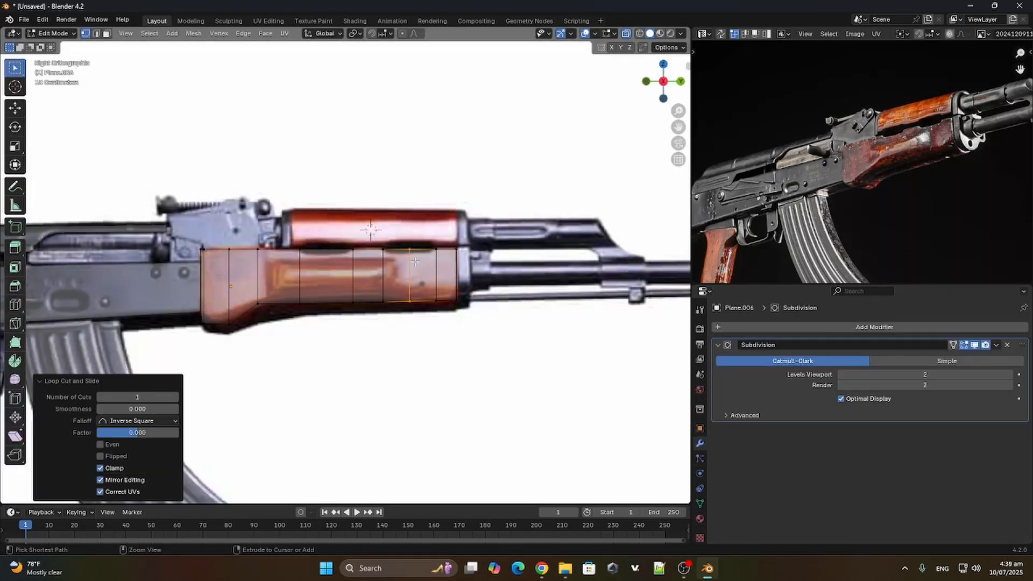
{"action": "key", "text": "Tab"}
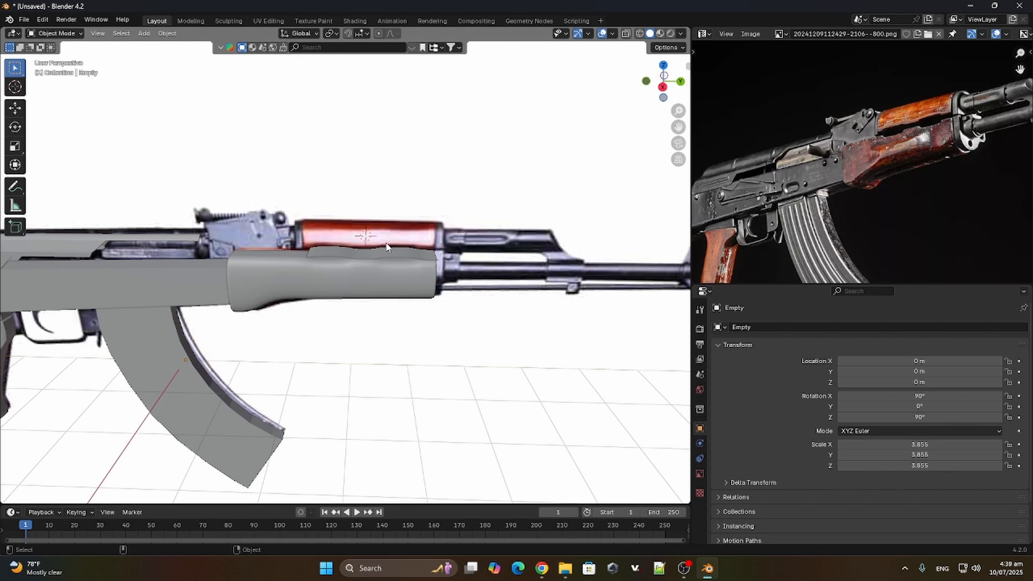
{"action": "key", "text": "Tab"}
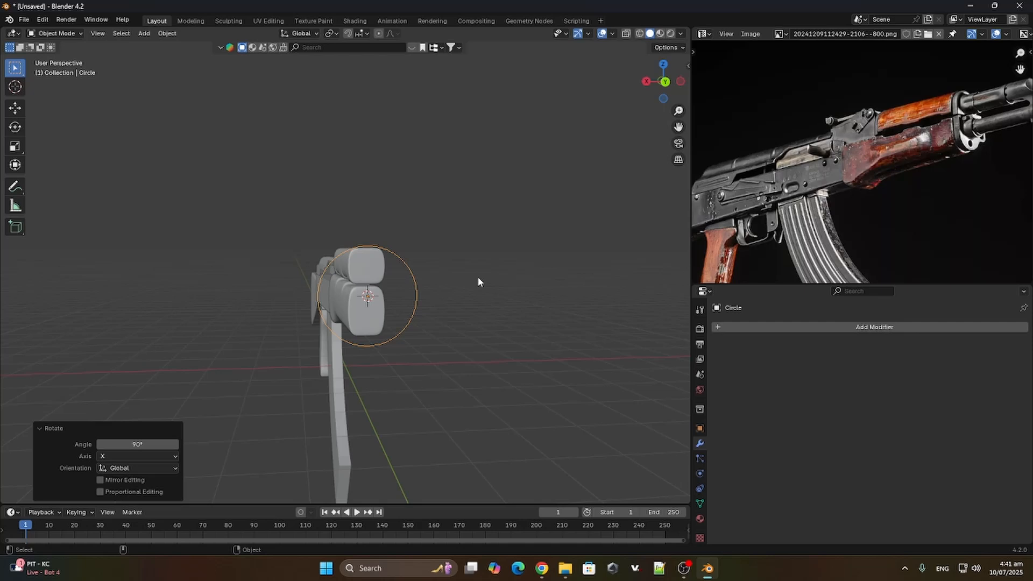
Start shaping the upright front-end circle into the barrel-end geometry in Edit Mode.
{"action": "key", "text": "Tab"}
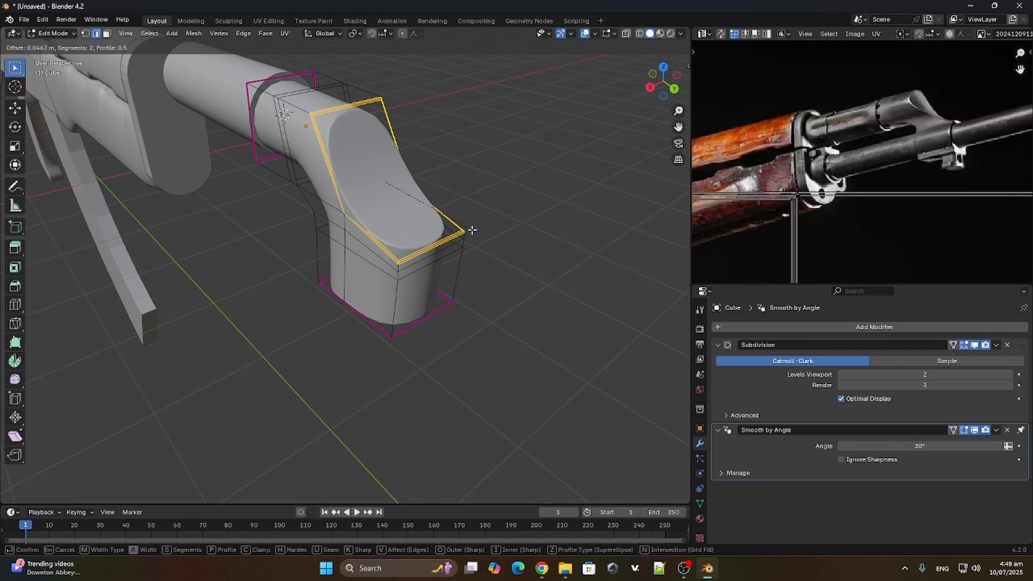
Round off the front sight block and vertex-slide points around its round opening.
{"action": "key", "text": "Tab"}
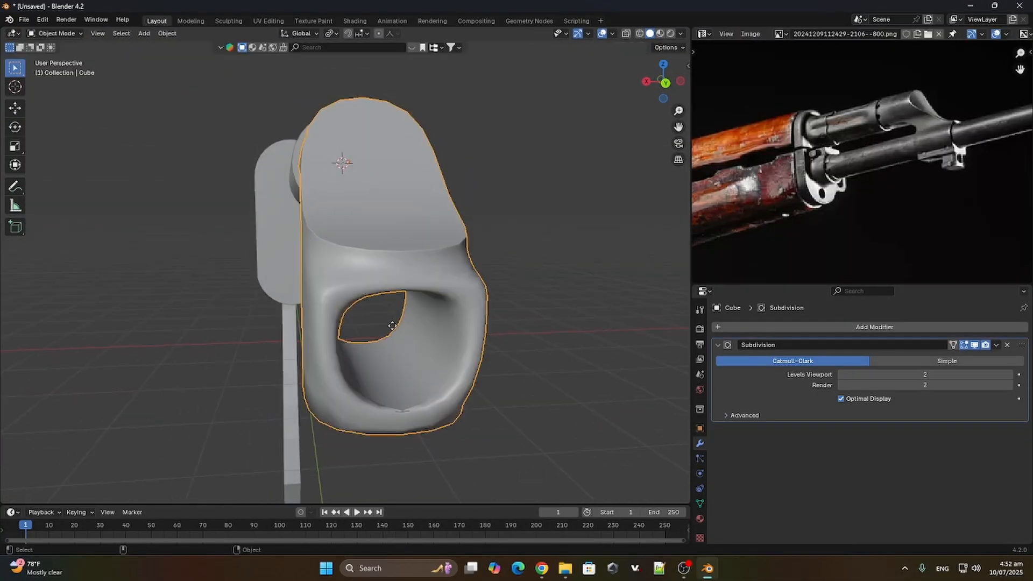
{"action": "key", "text": "Tab"}
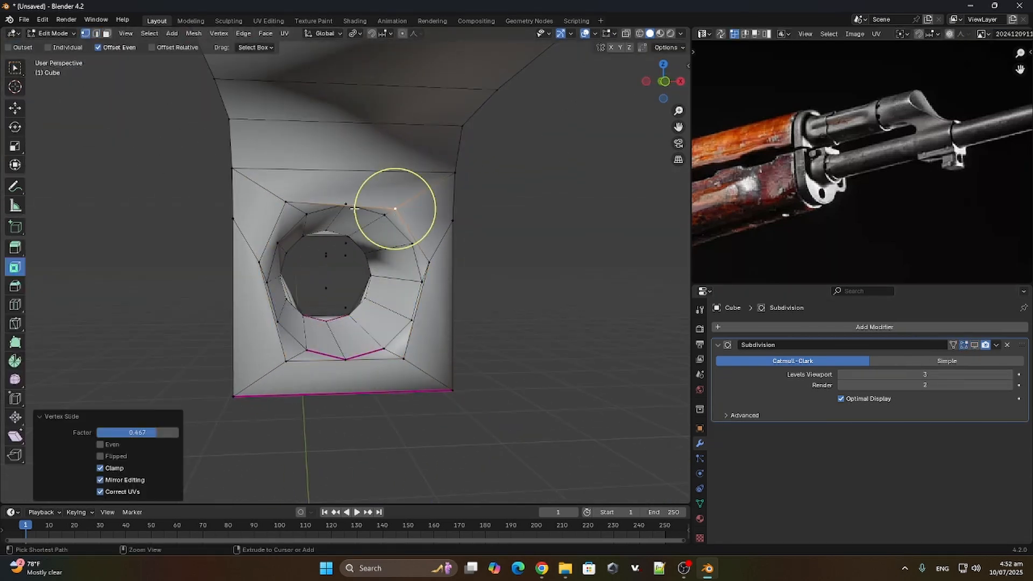
{"action": "left_click_drag", "start_coordinate": [395, 208], "coordinate": [257, 313]}
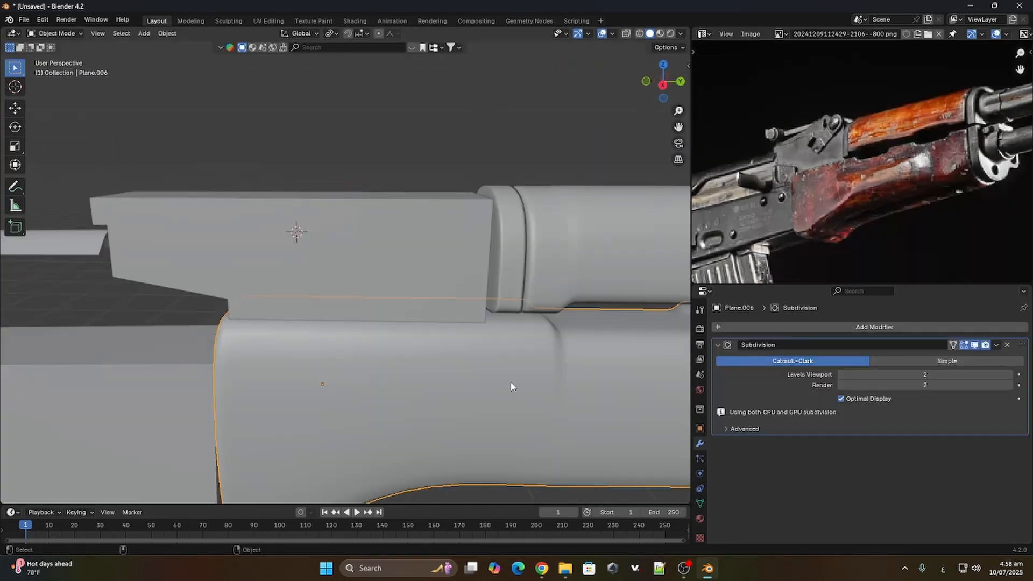
Place the solidified strip on the receiver and give it a Subdivision Surface modifier.
{"action": "key", "text": "Tab"}
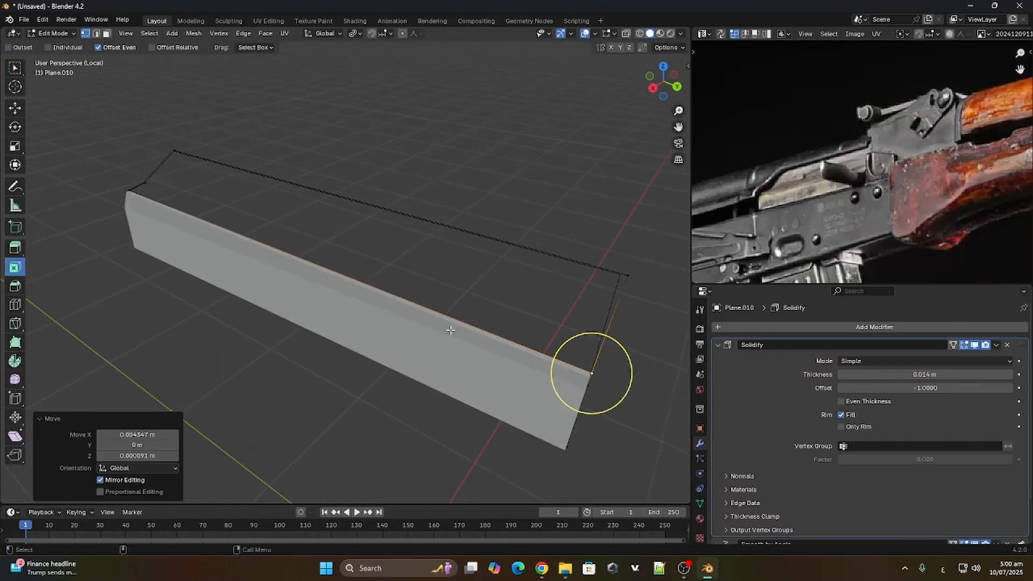
{"action": "key", "text": "Tab"}
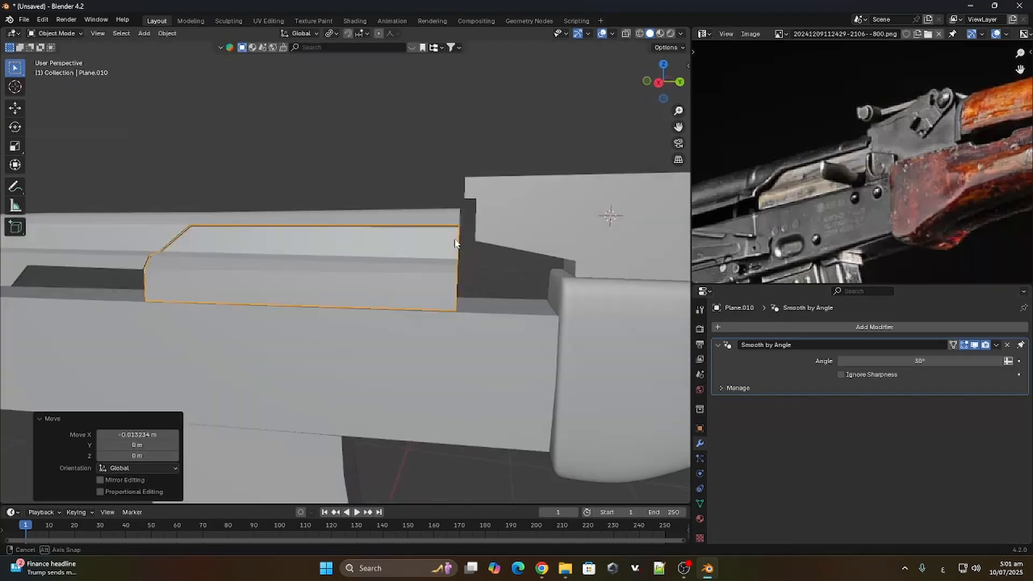
{"action": "left_click", "coordinate": [874, 327]}
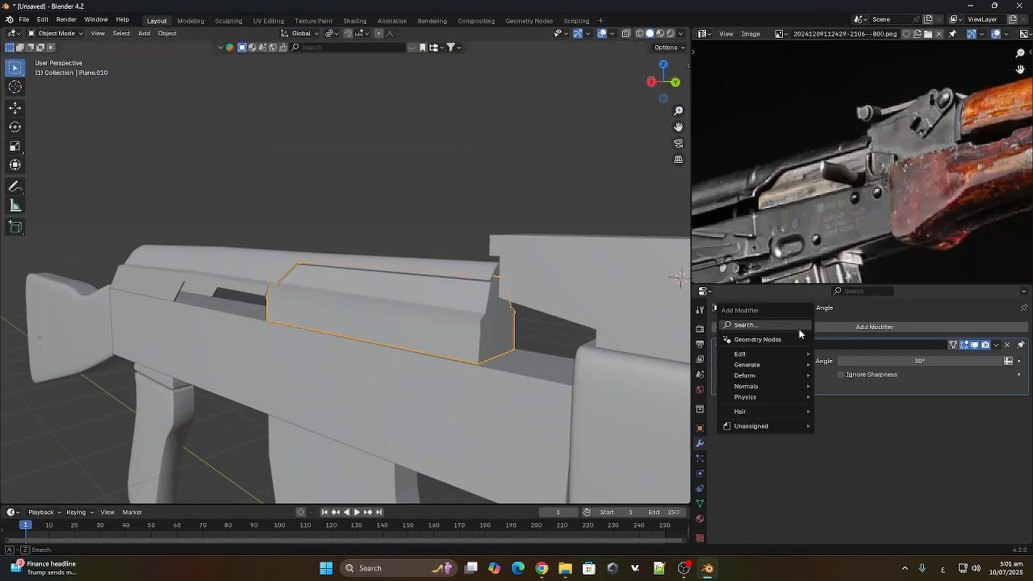
Move the top cover's front vertices to round off its front edge.
{"action": "key", "text": "Tab"}
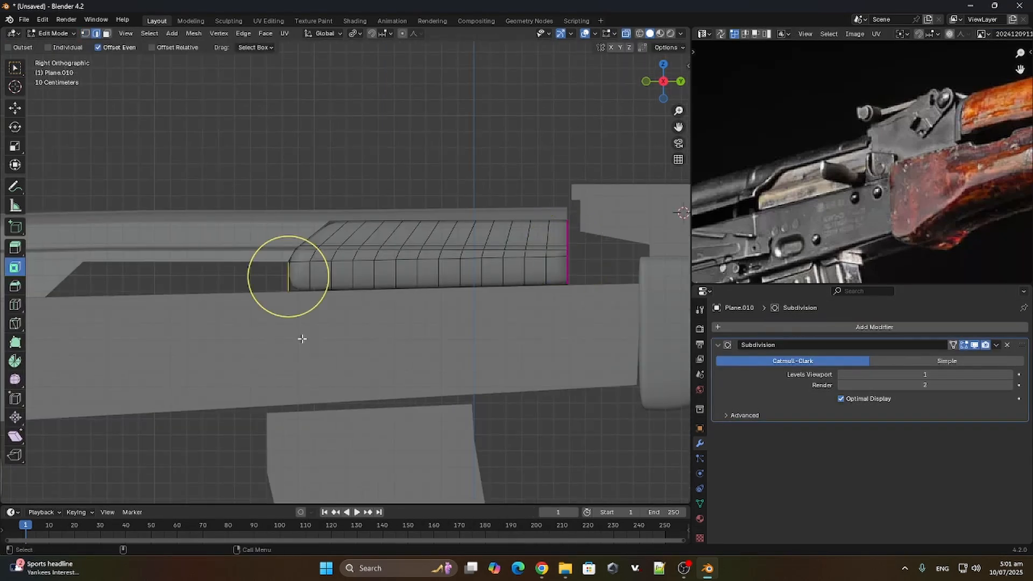
{"action": "left_click_drag", "start_coordinate": [286, 273], "coordinate": [283, 248]}
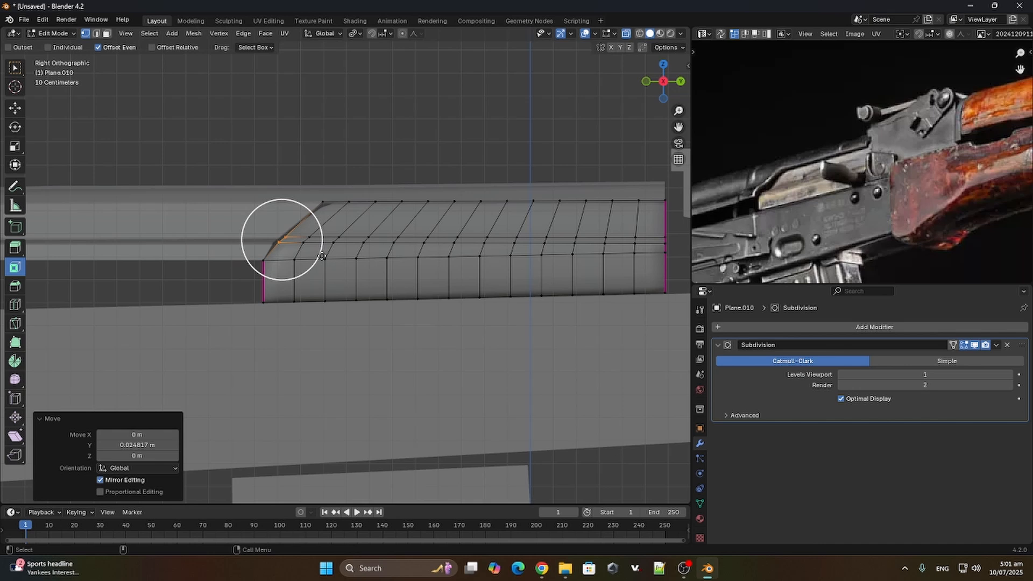
{"action": "left_click_drag", "start_coordinate": [283, 244], "coordinate": [320, 200]}
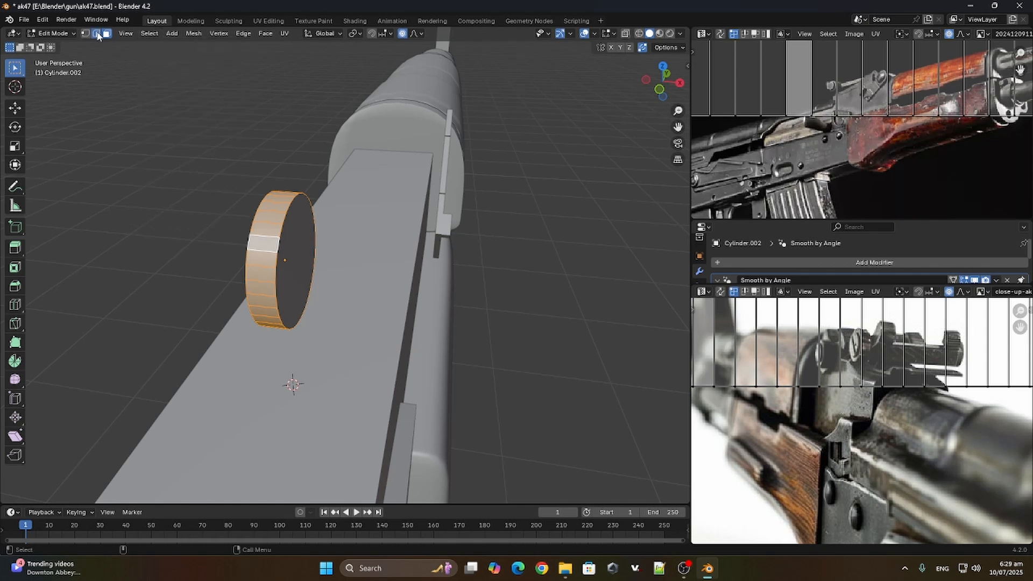
Switch to edge select to edit the cylinder into a thin disc on the receiver.
{"action": "left_click", "coordinate": [149, 33]}
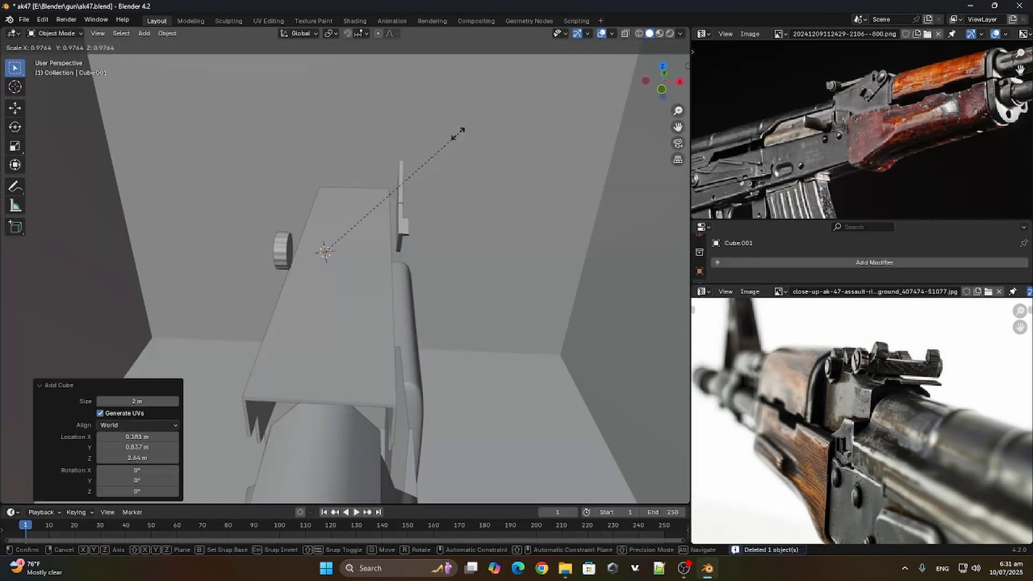
Mirror the rear-sight drum cylinder and start shaping the cube into the sight base along X.
{"action": "type", "text": "m"}
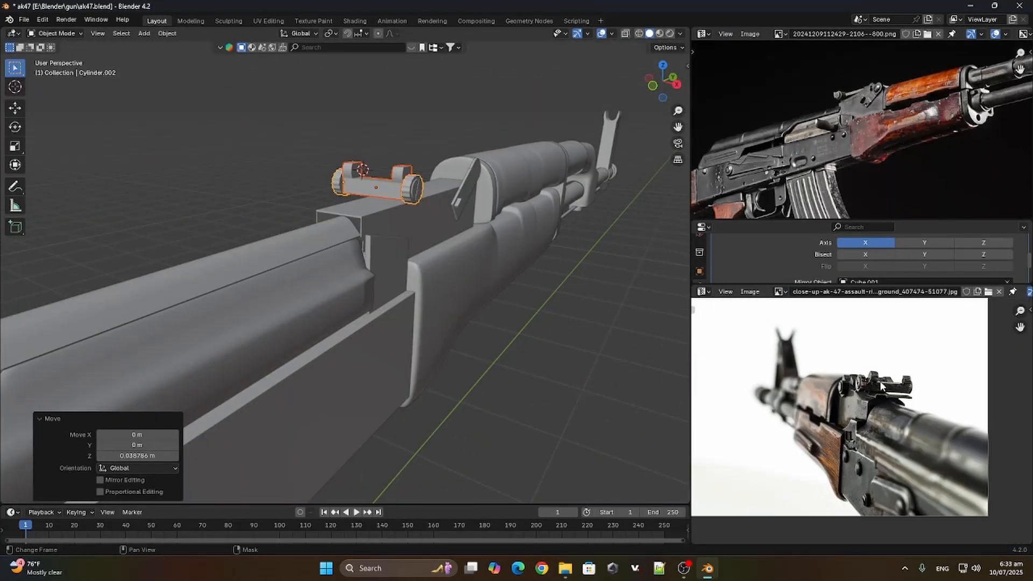
{"action": "key", "text": "Tab"}
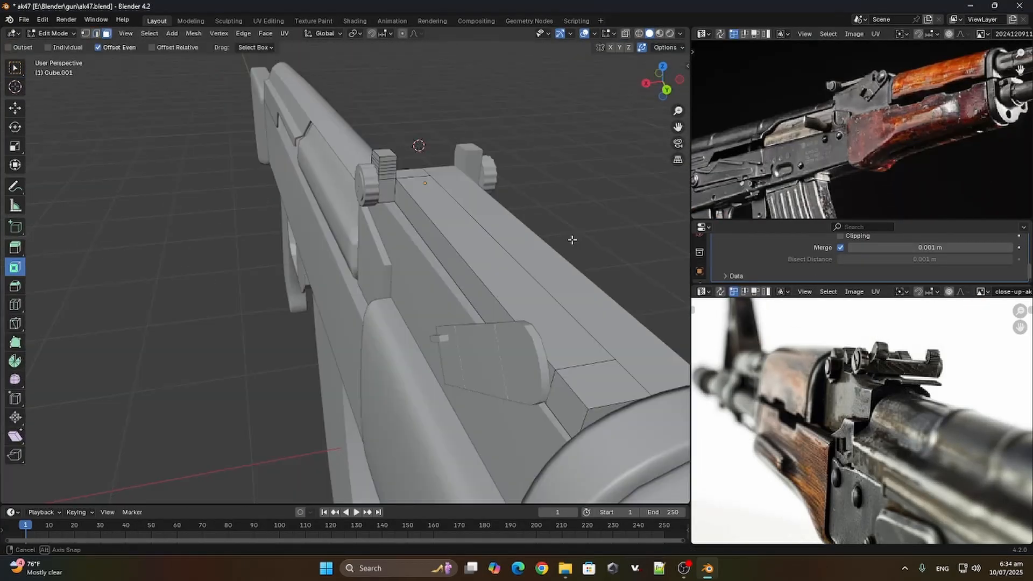
{"action": "key", "text": "x"}
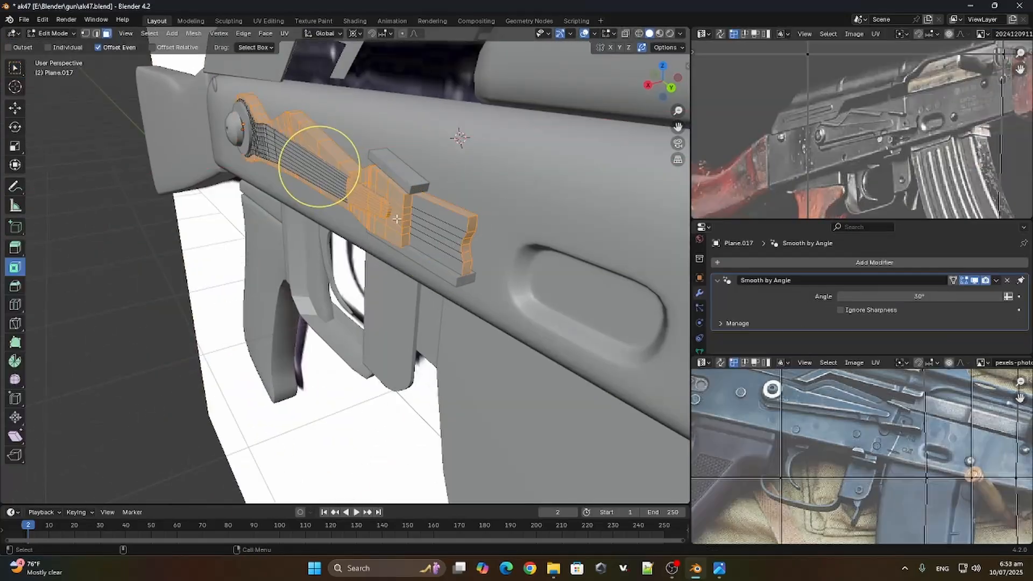
Switch the selector lever plane into Edit Mode to shape its ridges.
{"action": "key", "text": "Tab"}
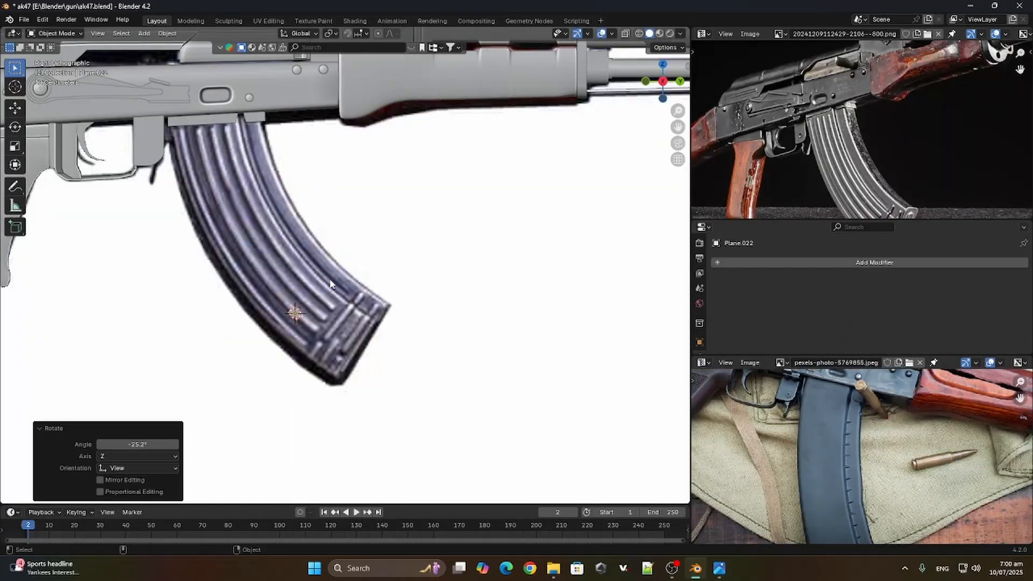
Enter and leave Edit Mode on Plane.022 while fitting it to the magazine curve.
{"action": "key", "text": "Tab"}
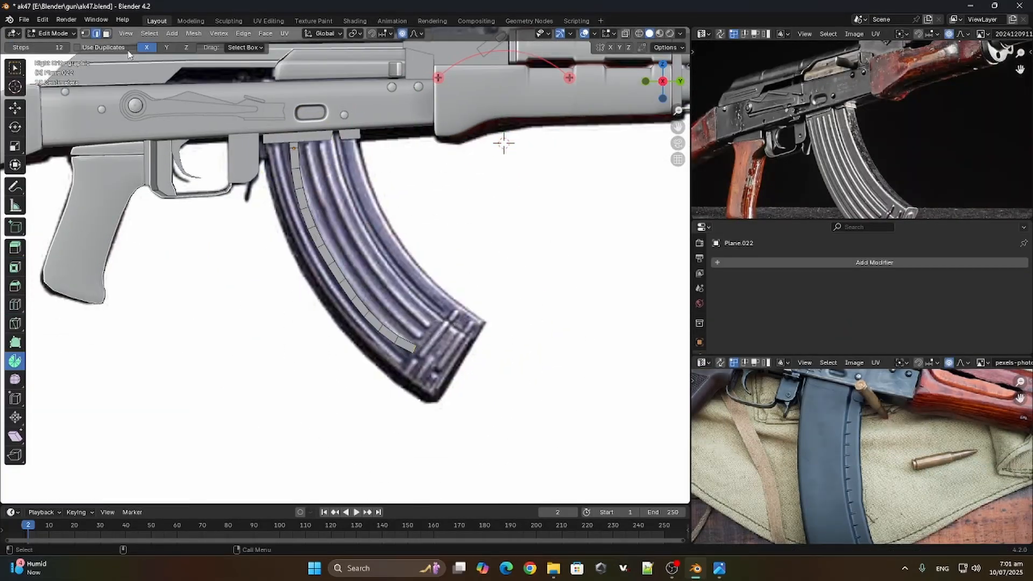
{"action": "key", "text": "Tab"}
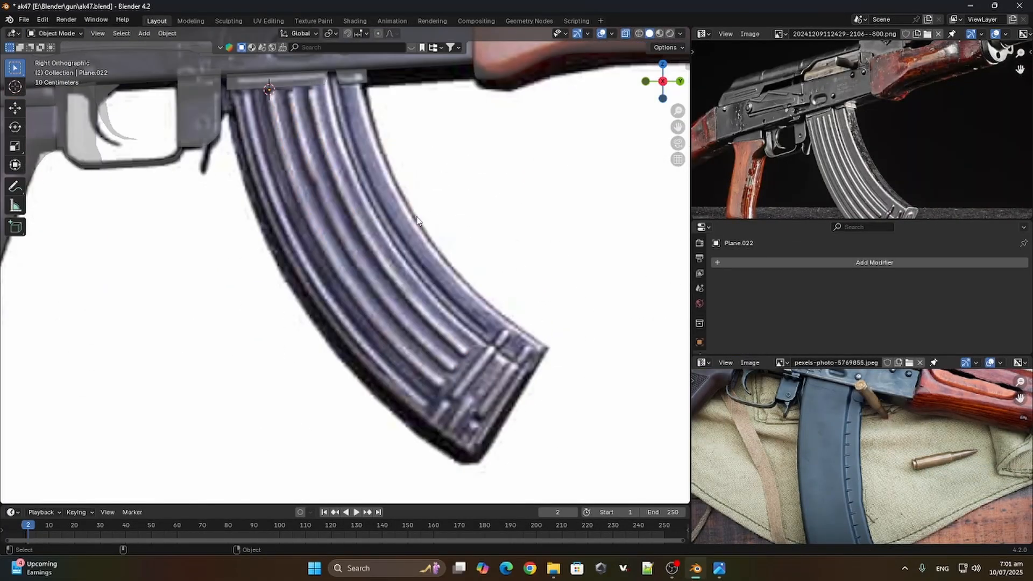